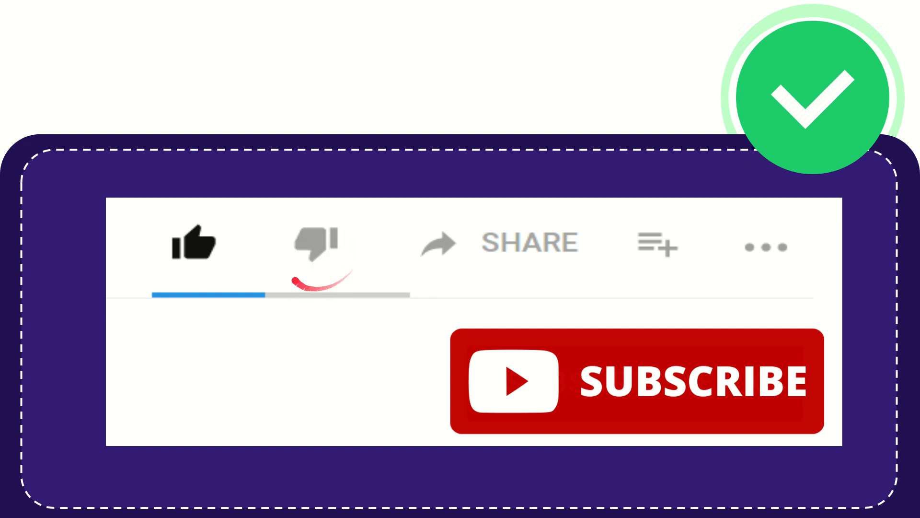
pyautogui.click(316, 243)
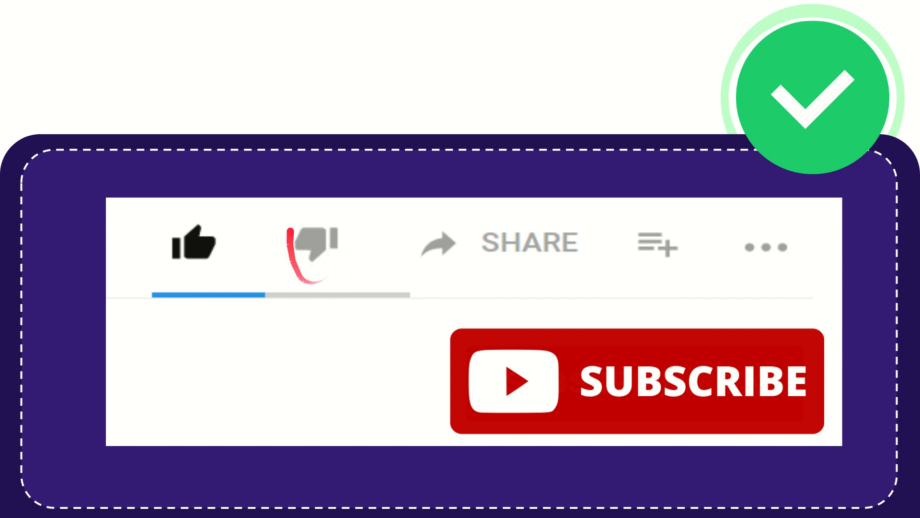
pyautogui.click(313, 246)
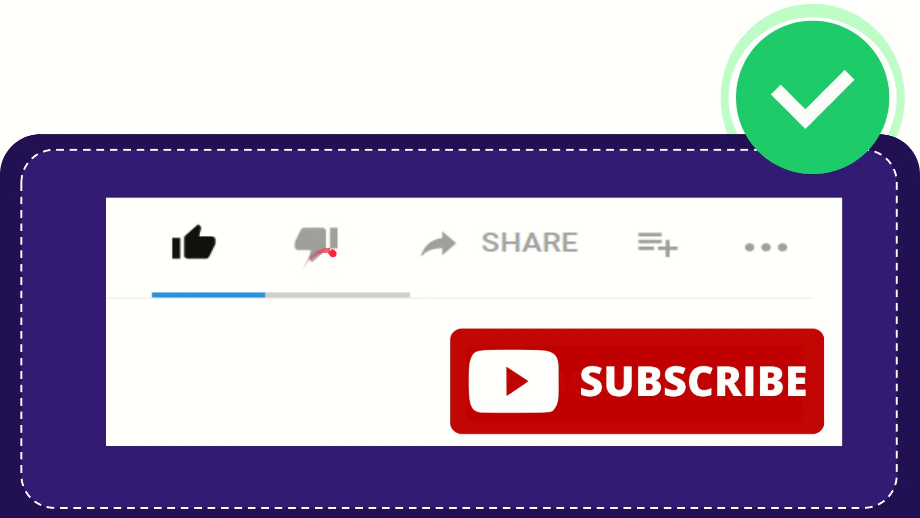